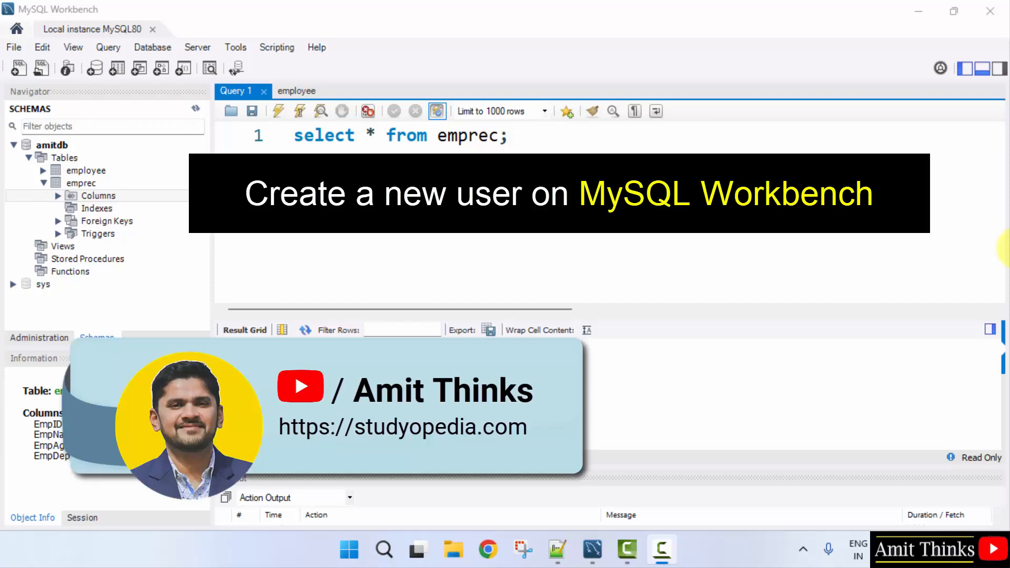
- Execute 'select * from emprec;' to show the five employee rows
click(277, 111)
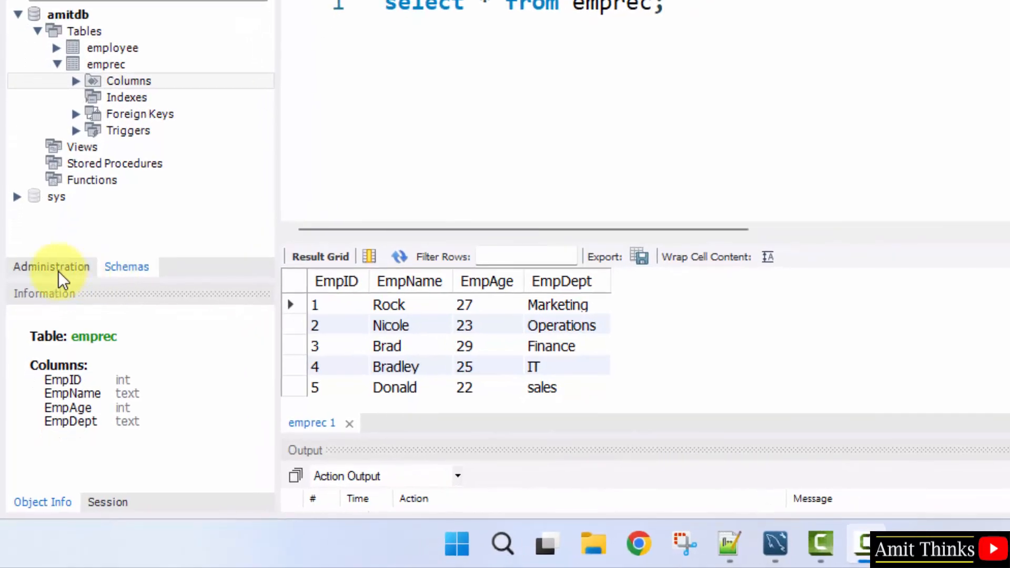
- Show Users and Privileges under Administration and select the root account
click(51, 267)
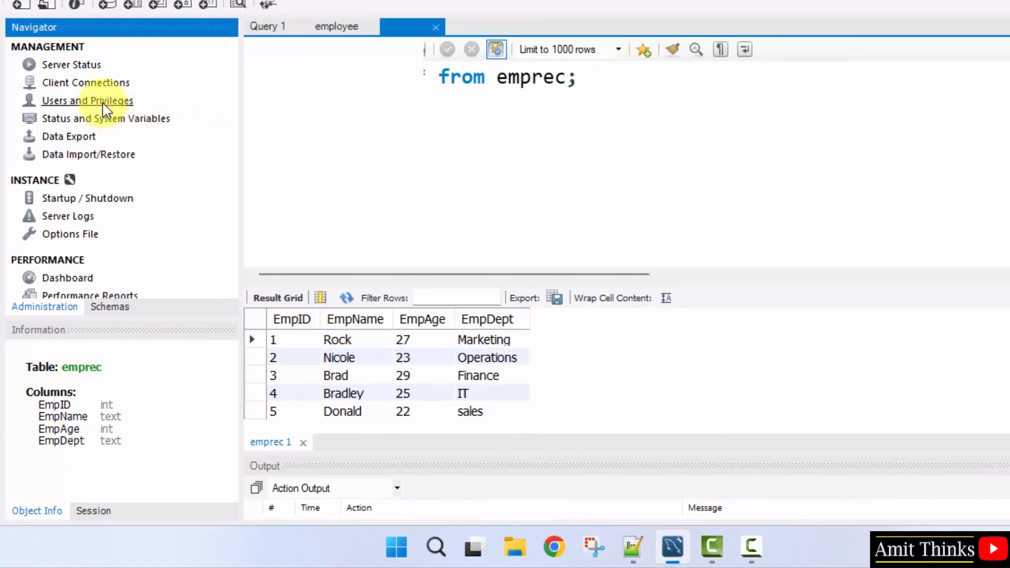
click(87, 101)
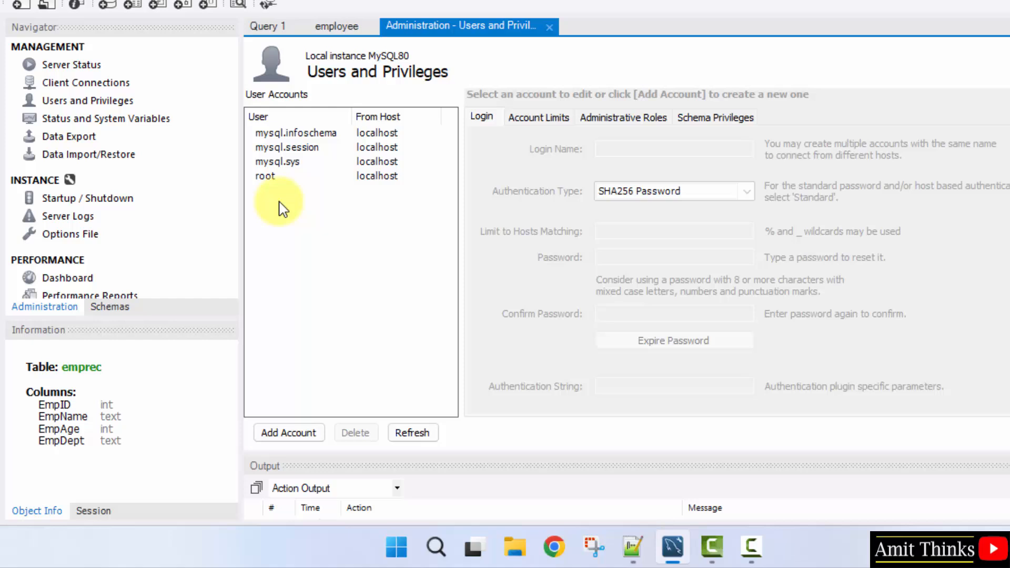
click(265, 176)
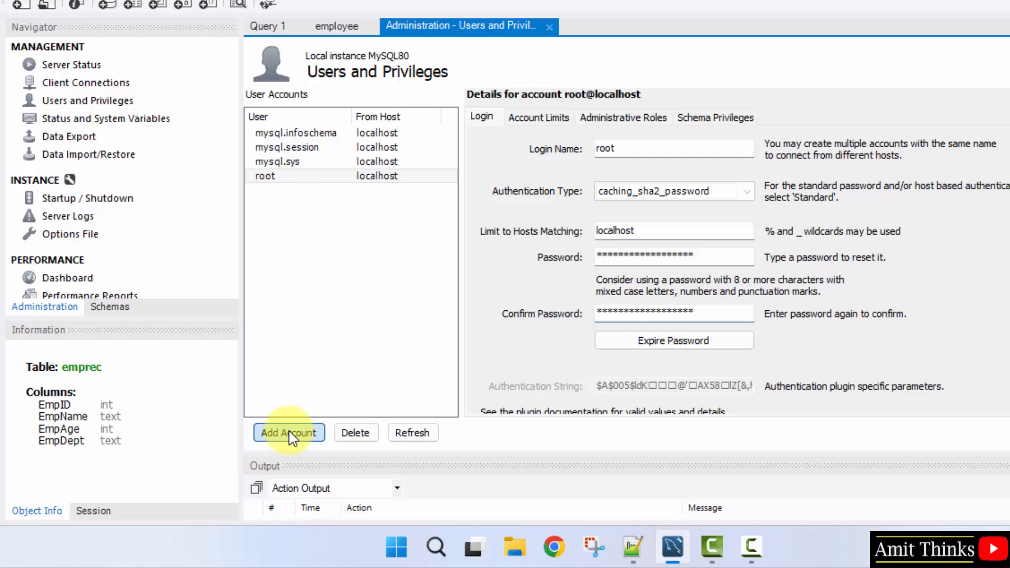
- Add an account with login name Vaibhav and caching_sha2_password authentication
click(288, 432)
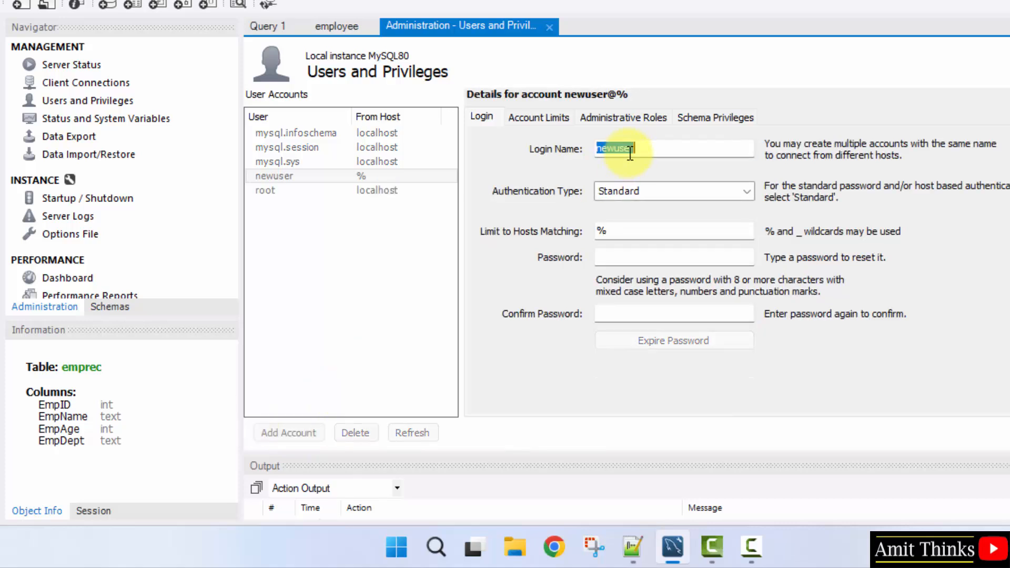
text(Val)
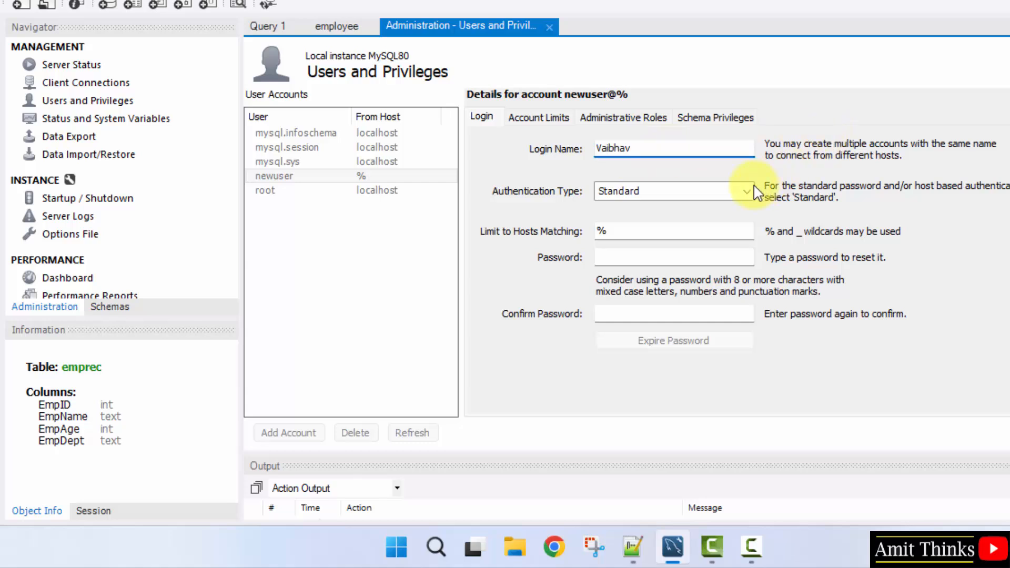
click(746, 191)
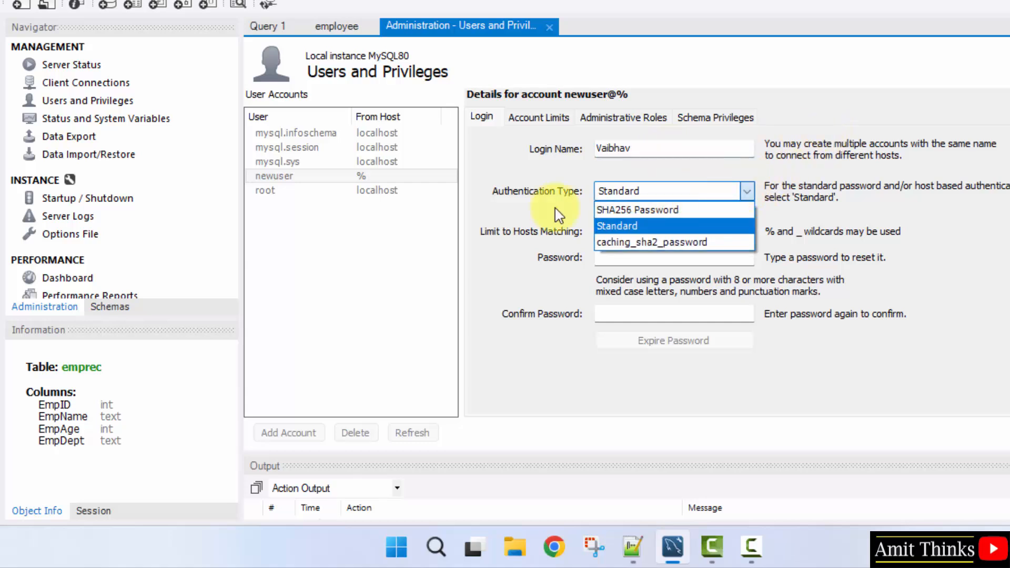
click(652, 242)
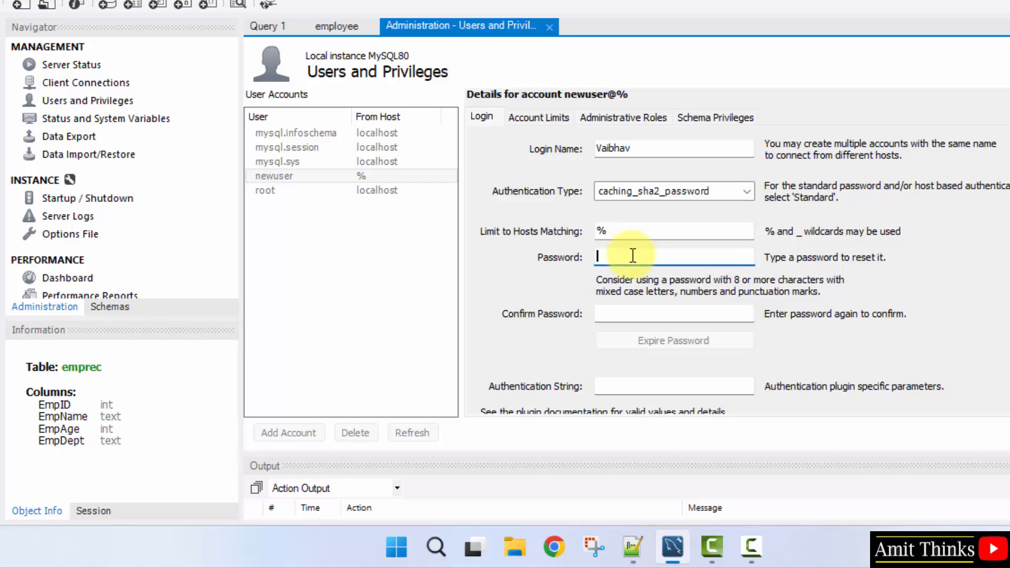
- Enter and confirm a password for the Vaibhav account
text(****)
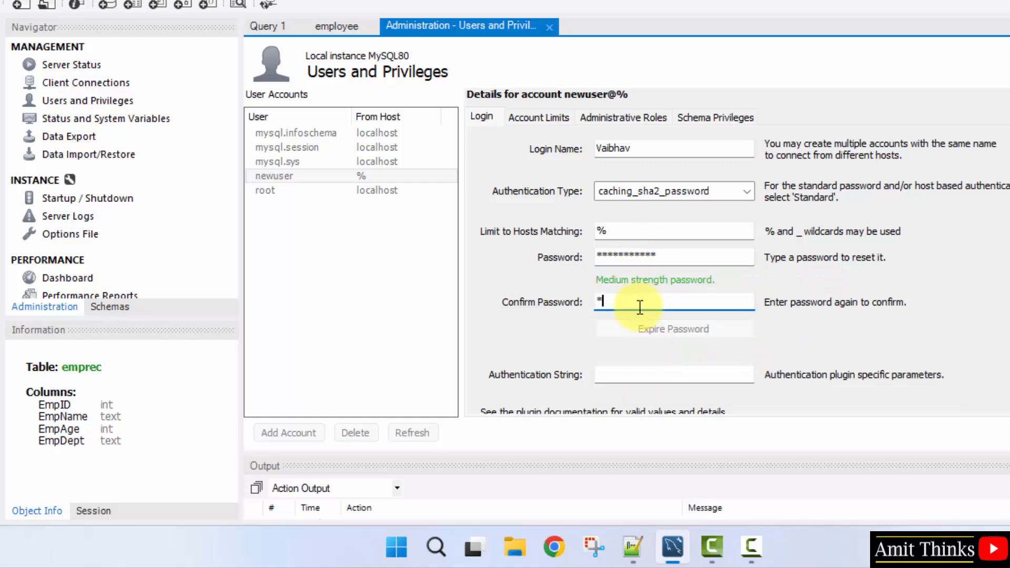
text(***********)
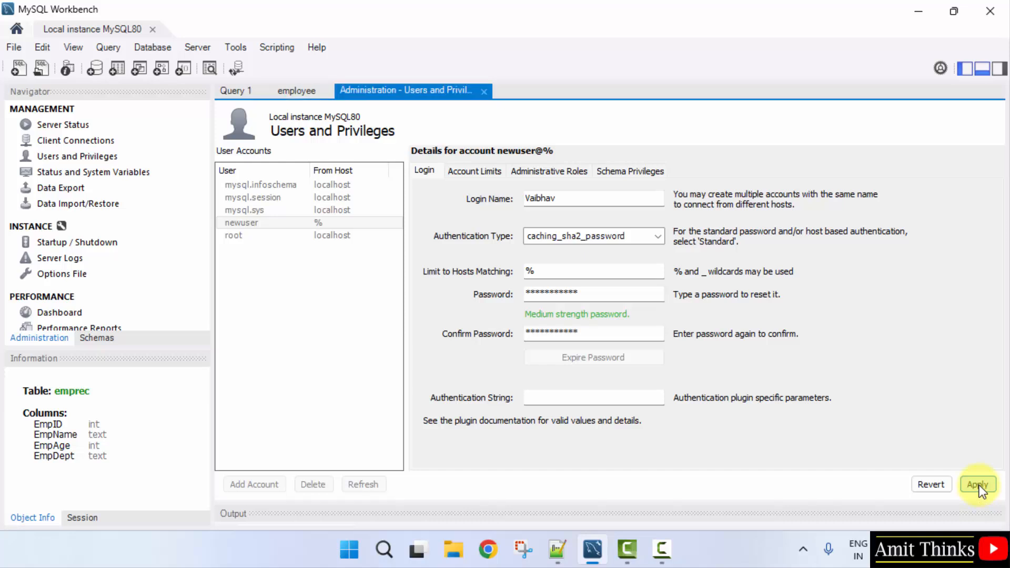
- Apply the Vaibhav account and select it in the User Accounts list at localhost
click(978, 484)
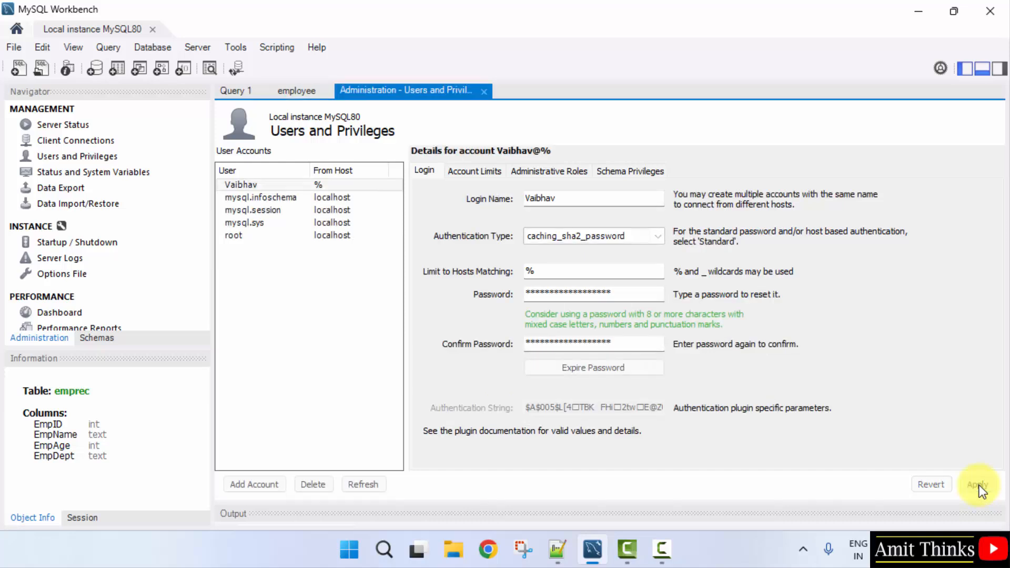
click(977, 484)
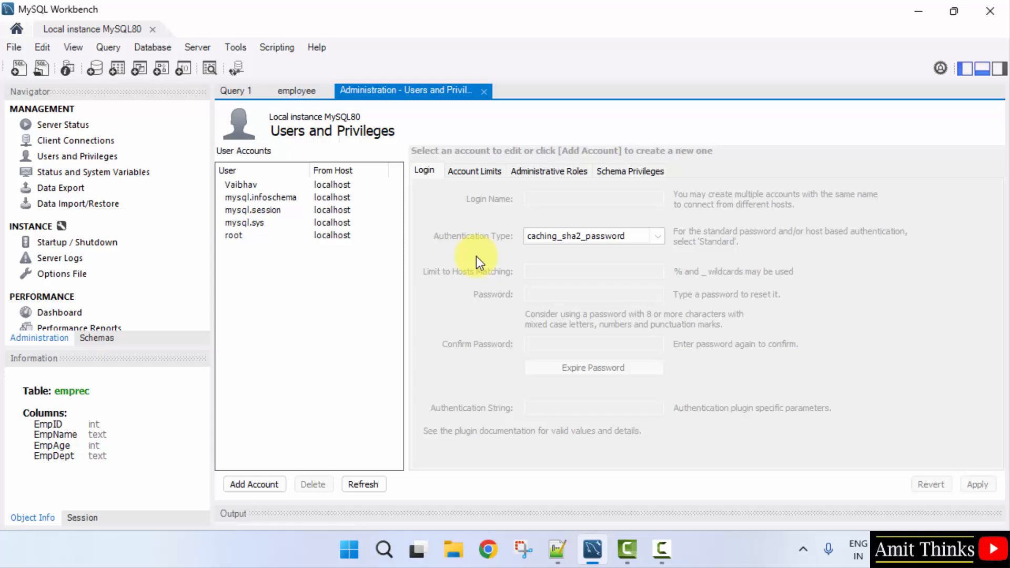
click(241, 184)
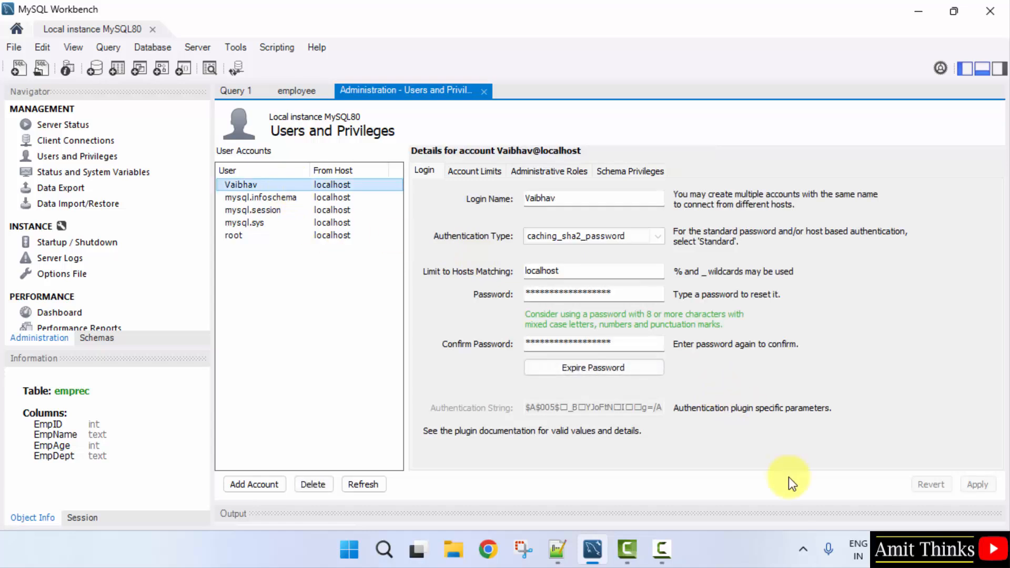
mouse_move(765, 471)
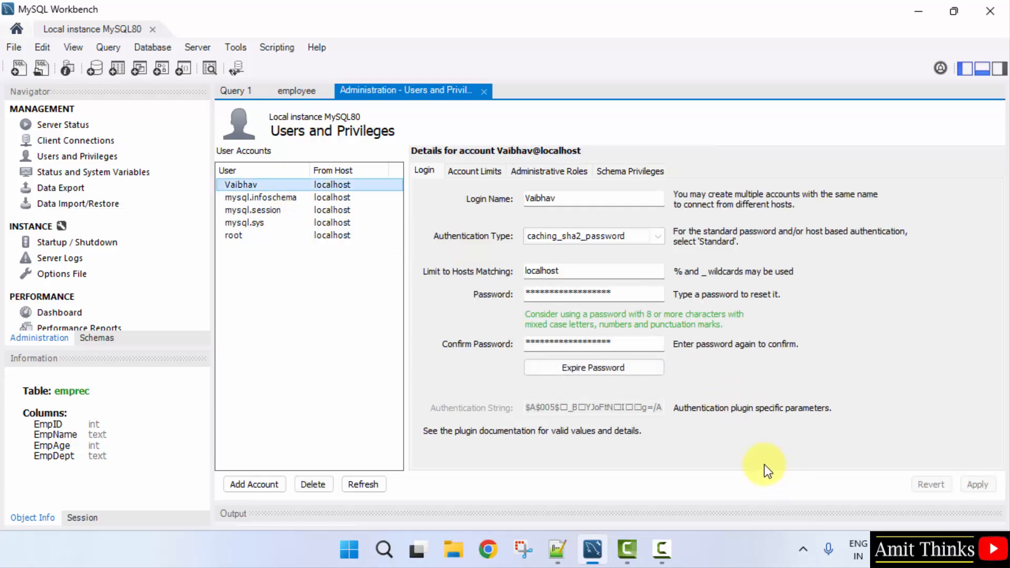